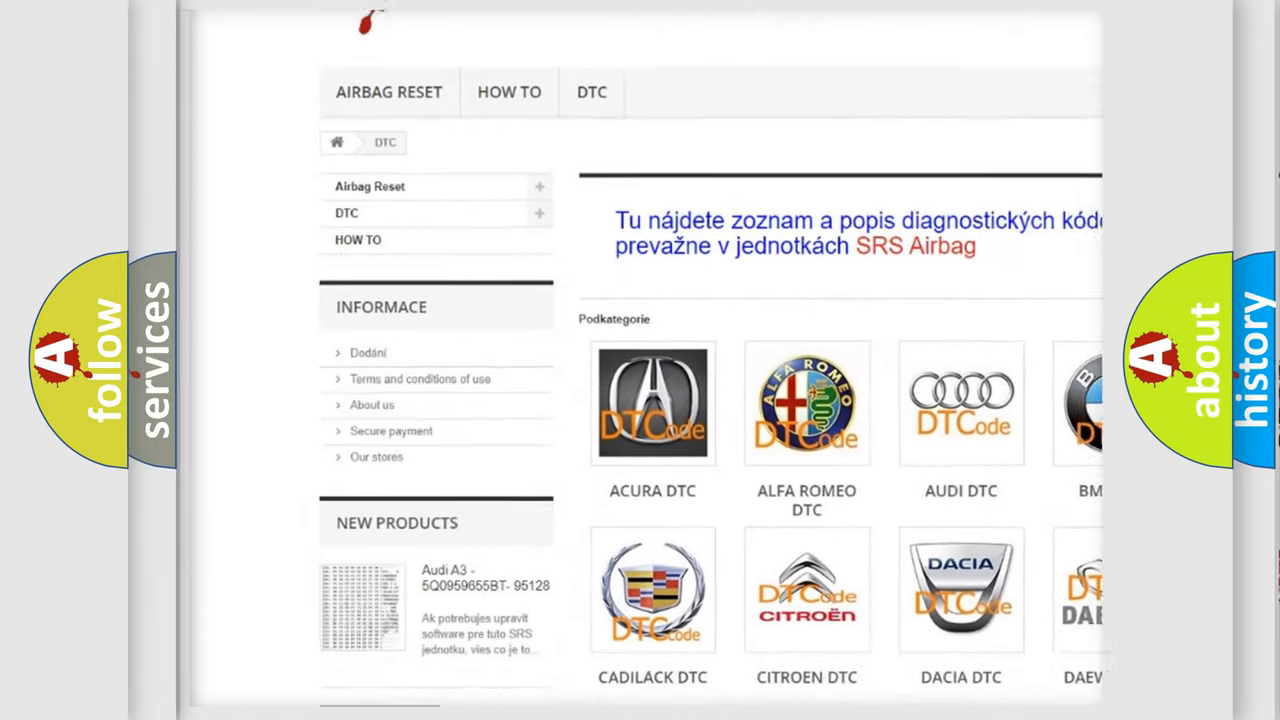
scroll("down", 3)
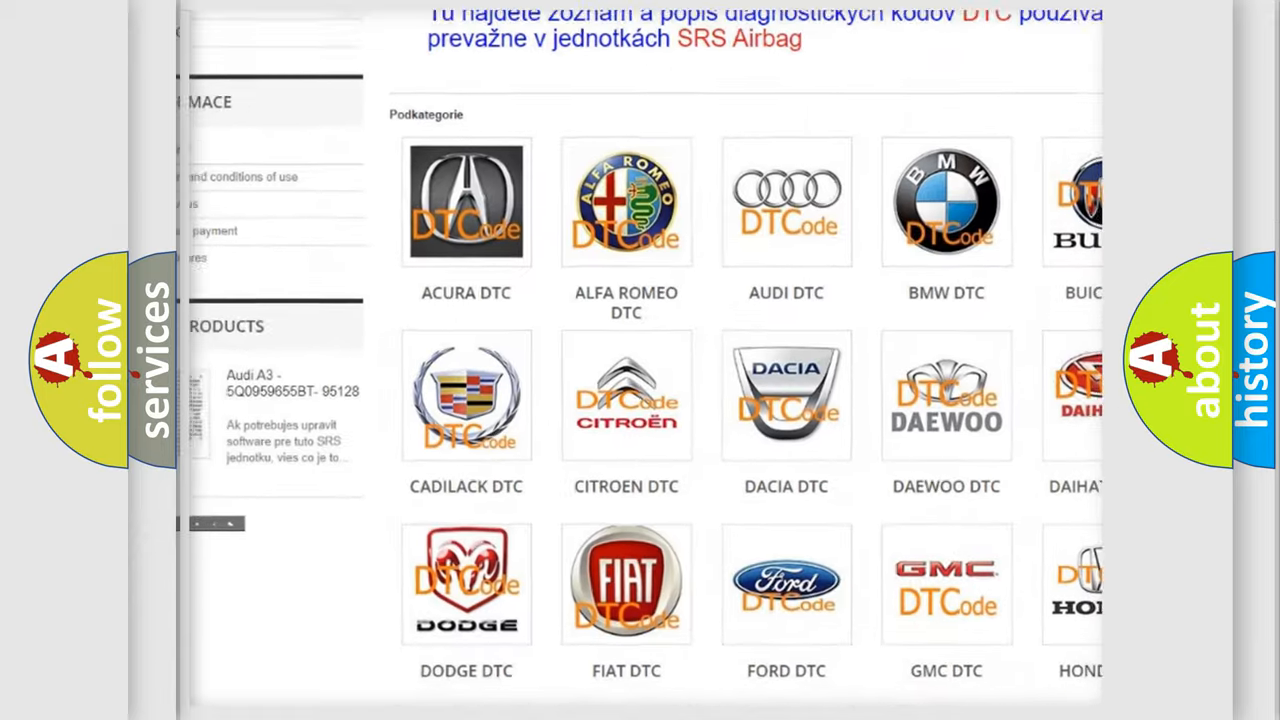